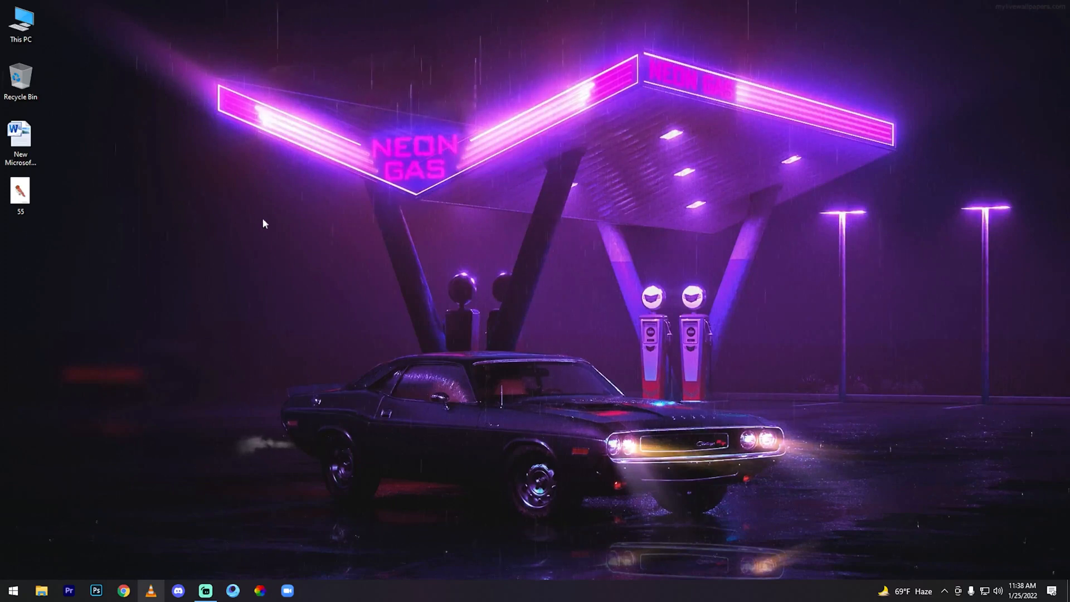
pyautogui.moveTo(335, 216)
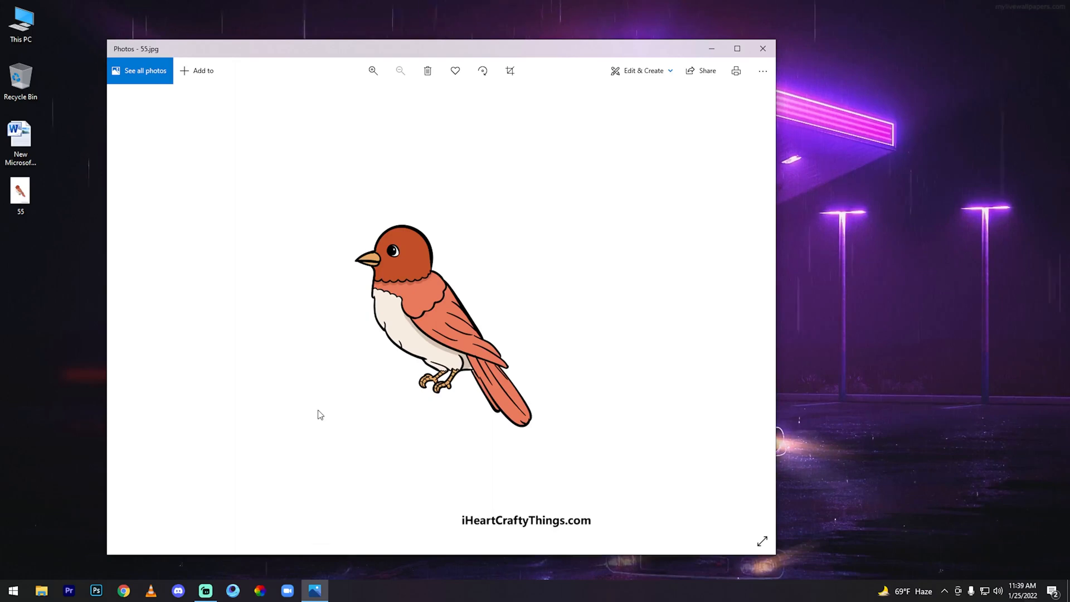
# Search Chrome for 'background remove' and go to the remove.bg result
pyautogui.click(763, 48)
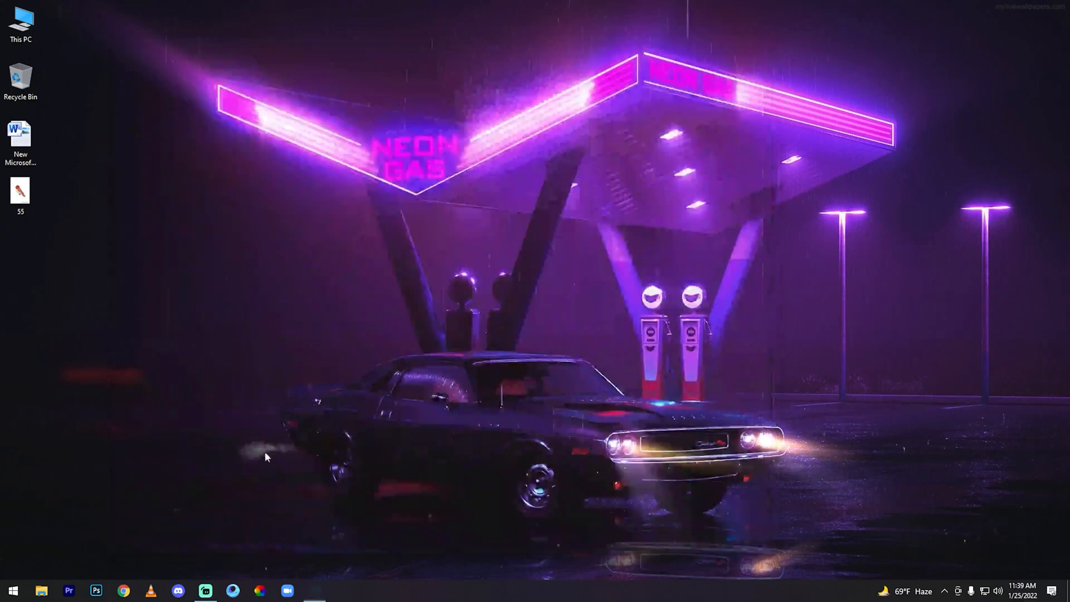
pyautogui.click(123, 591)
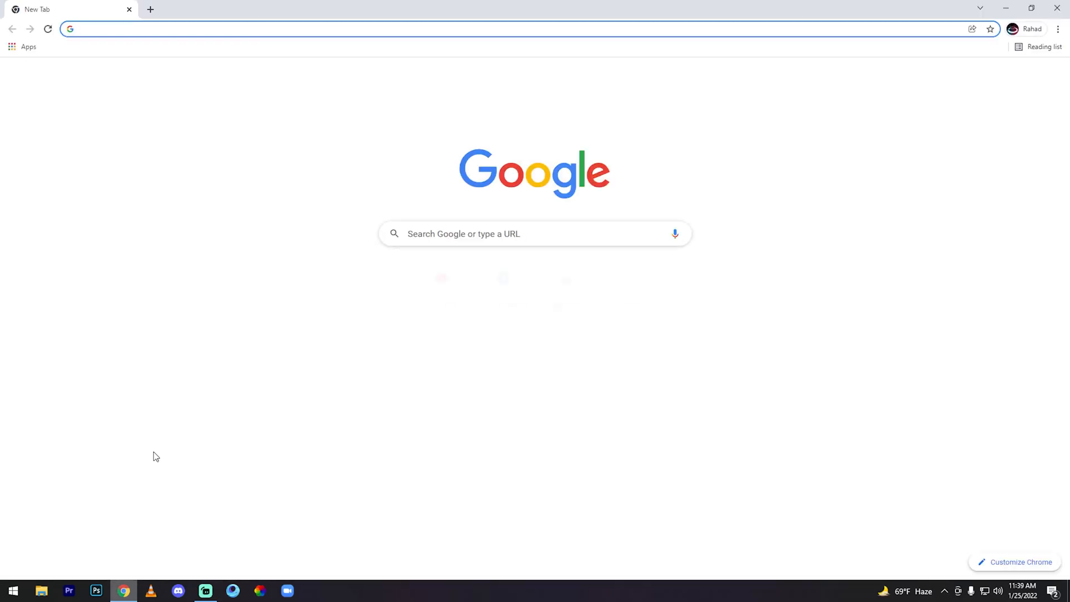
pyautogui.write('backg')
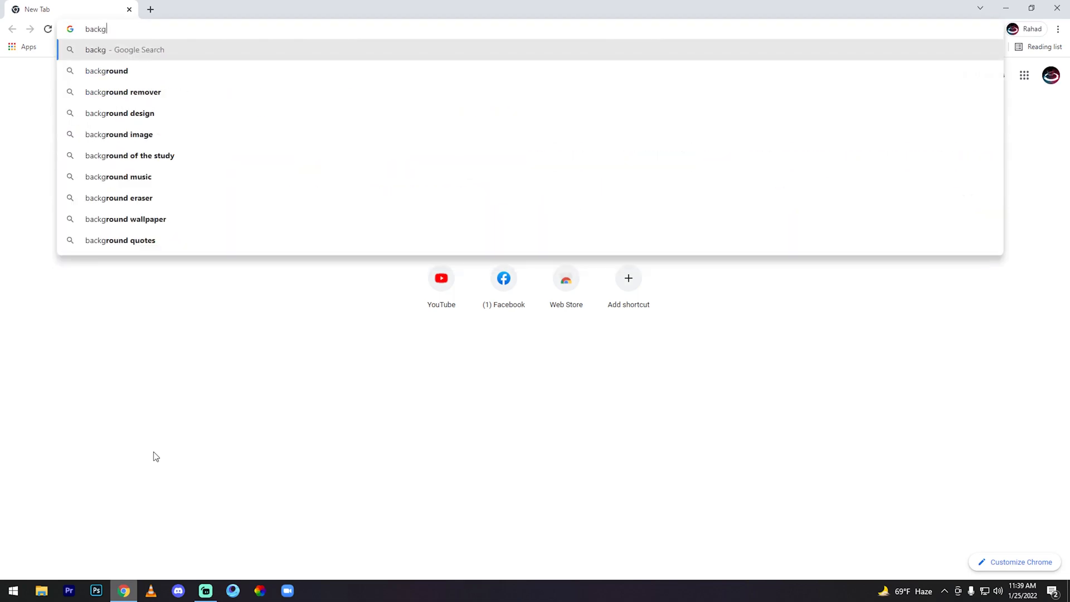
pyautogui.write('round')
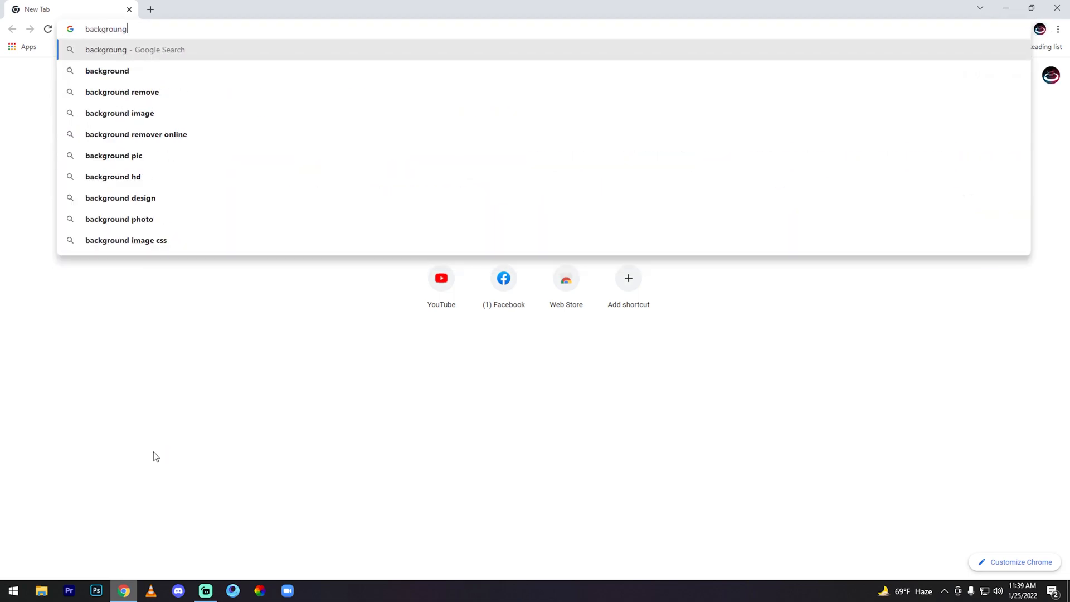
pyautogui.click(121, 92)
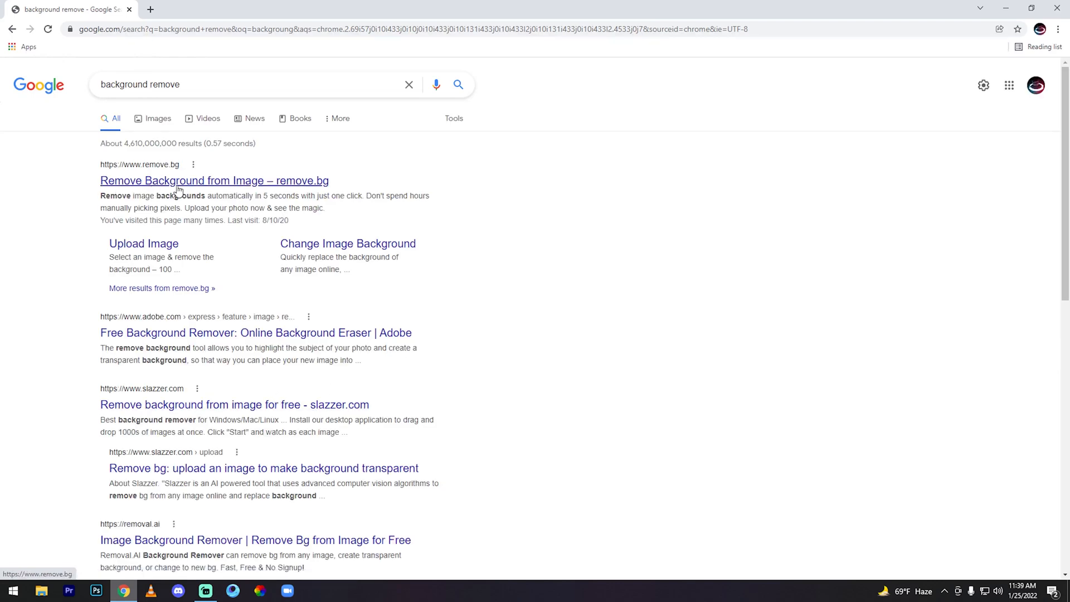
pyautogui.click(214, 180)
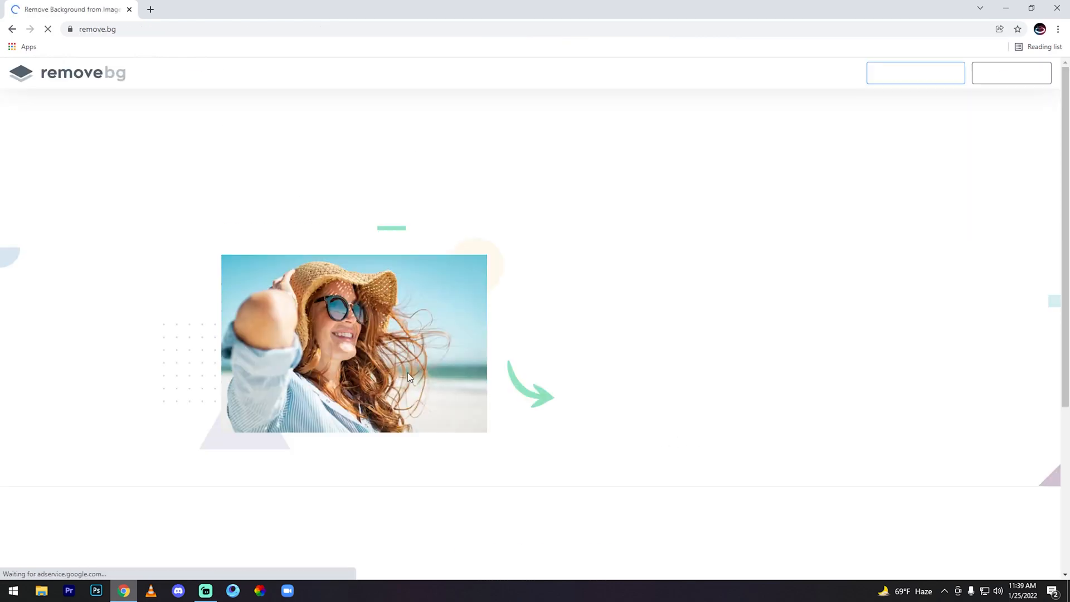
# Upload the bird picture '55' from the Desktop to remove.bg, then switch to Discord
pyautogui.click(529, 356)
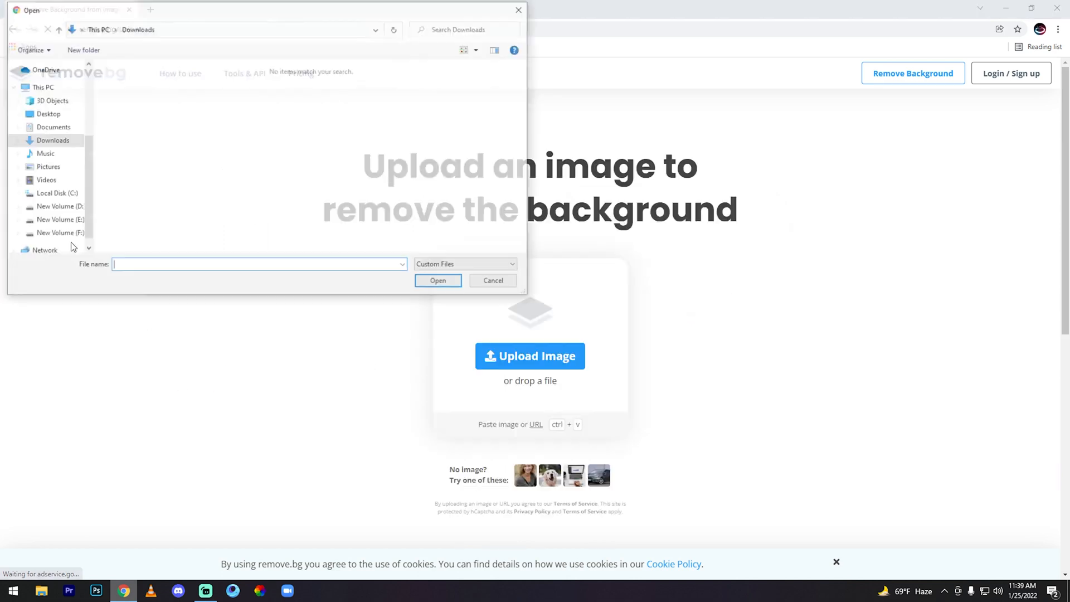
pyautogui.click(46, 114)
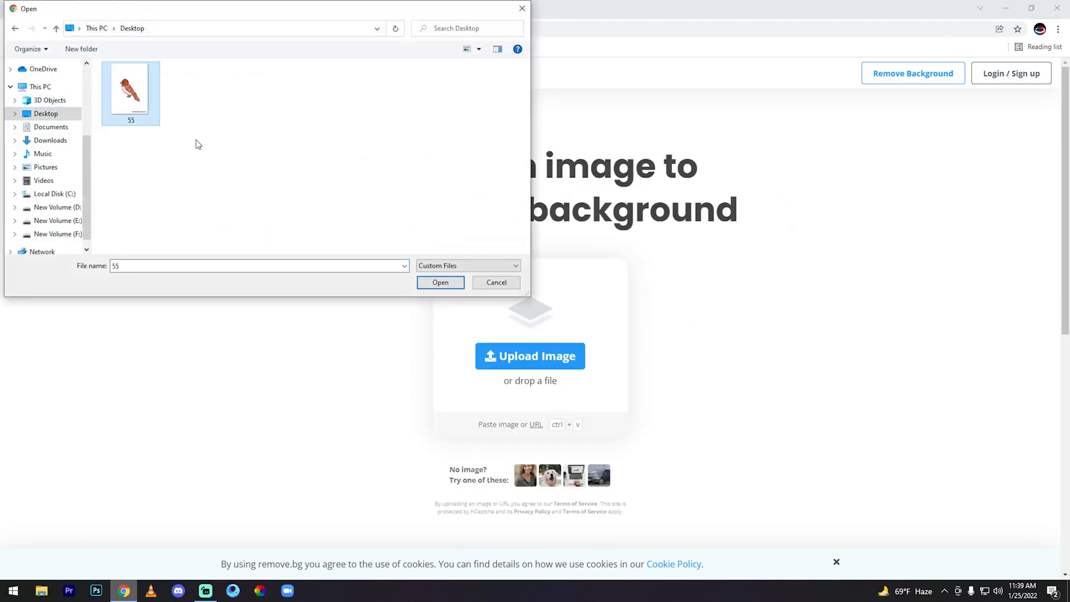
pyautogui.click(440, 282)
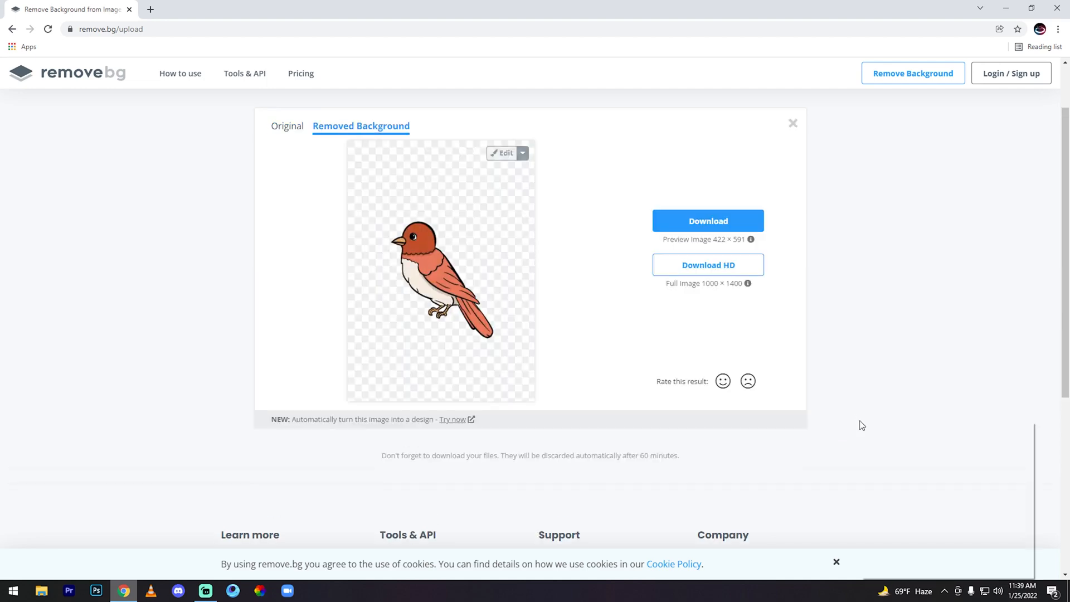
pyautogui.moveTo(583, 370)
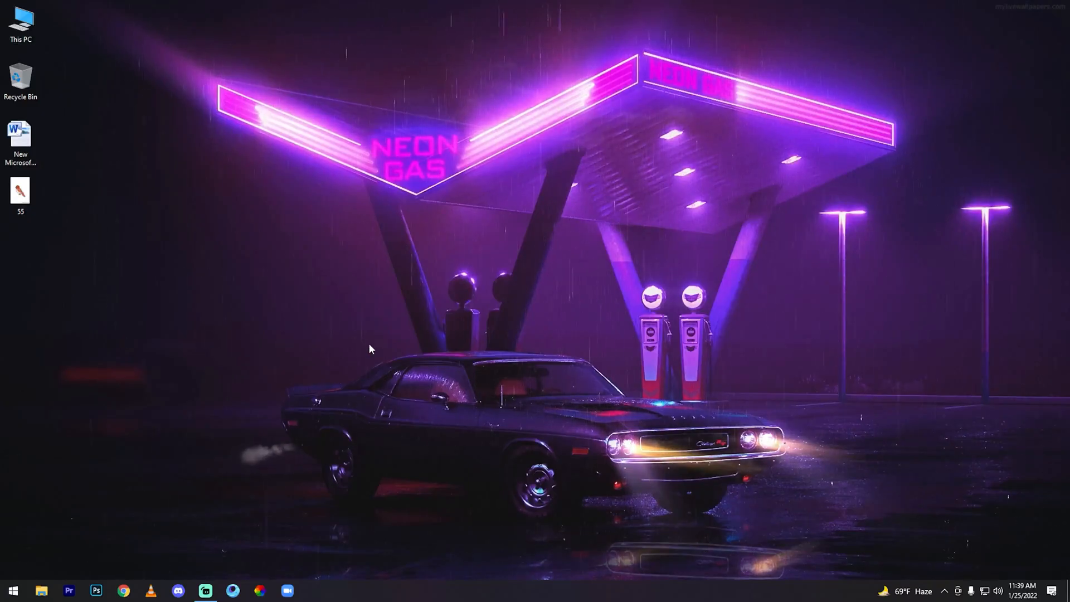
pyautogui.moveTo(327, 395)
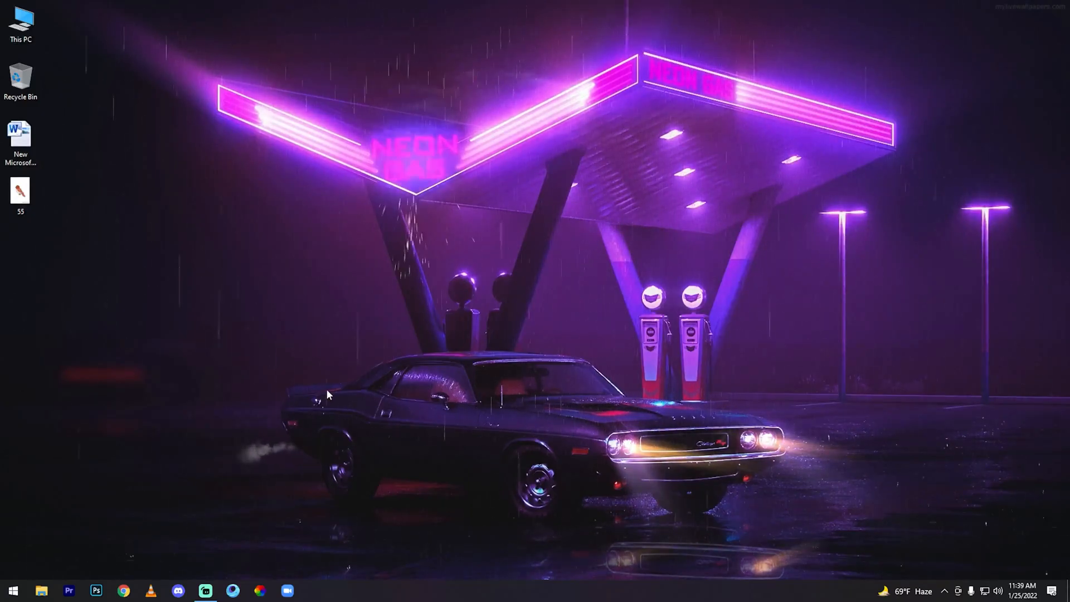
pyautogui.click(177, 590)
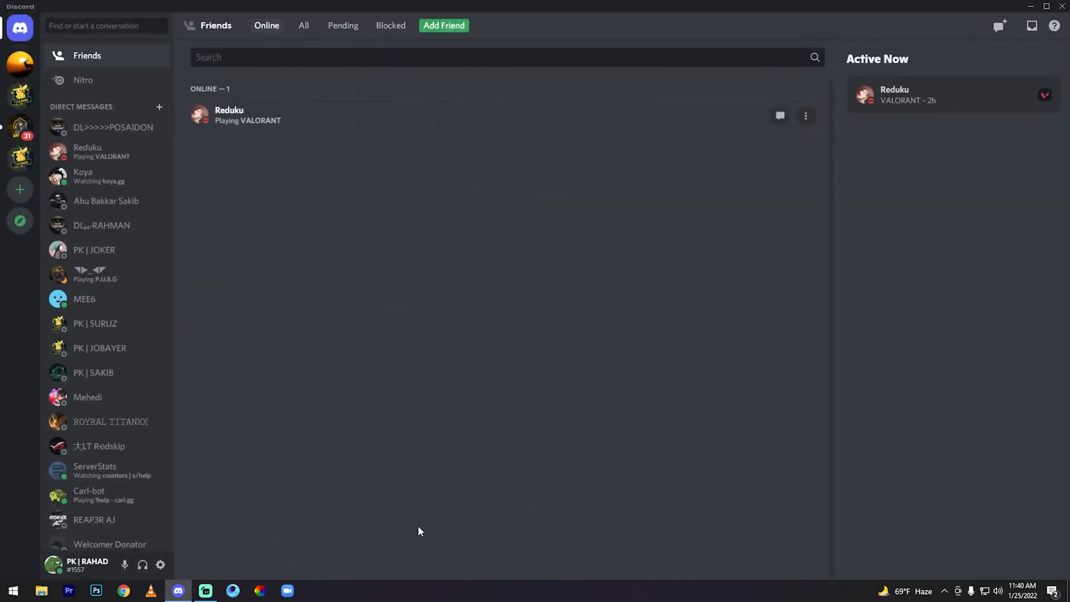
# Reach the avatar Upload File picker through User Settings and Edit User Profile
pyautogui.click(160, 564)
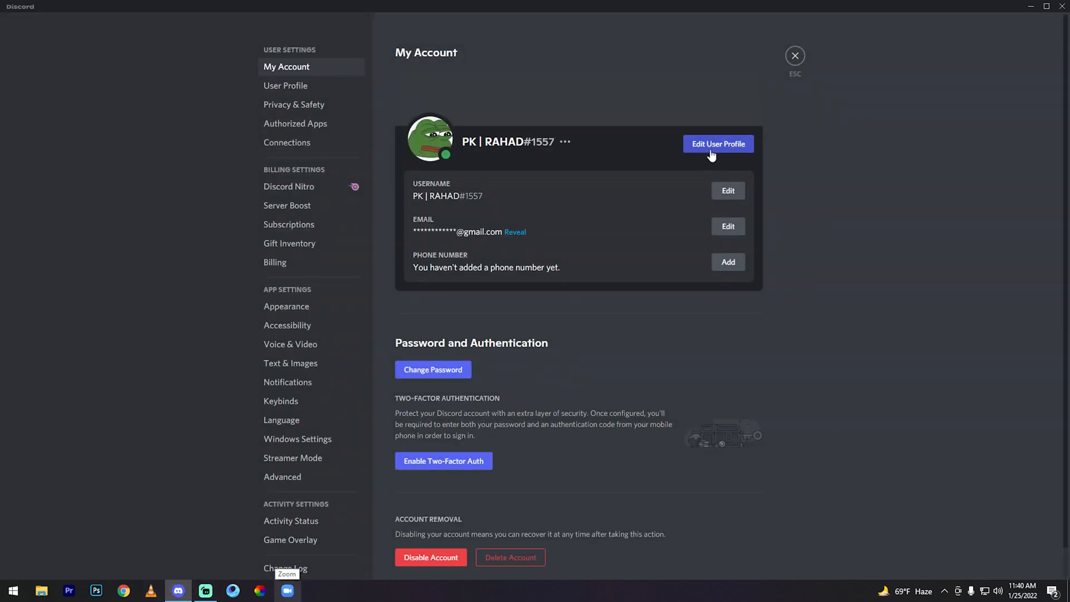
pyautogui.click(716, 144)
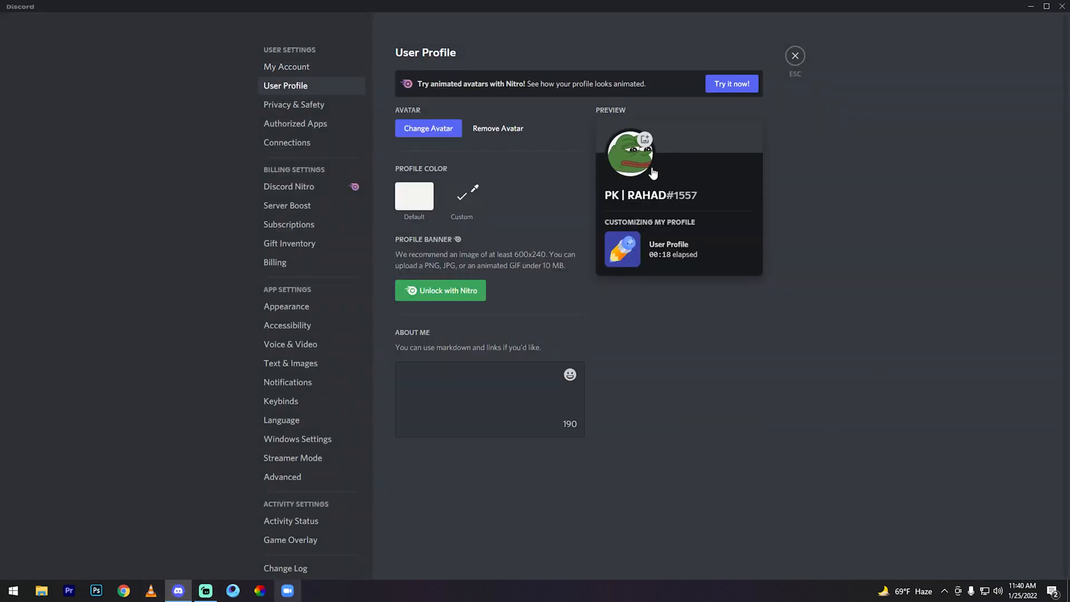
pyautogui.click(428, 128)
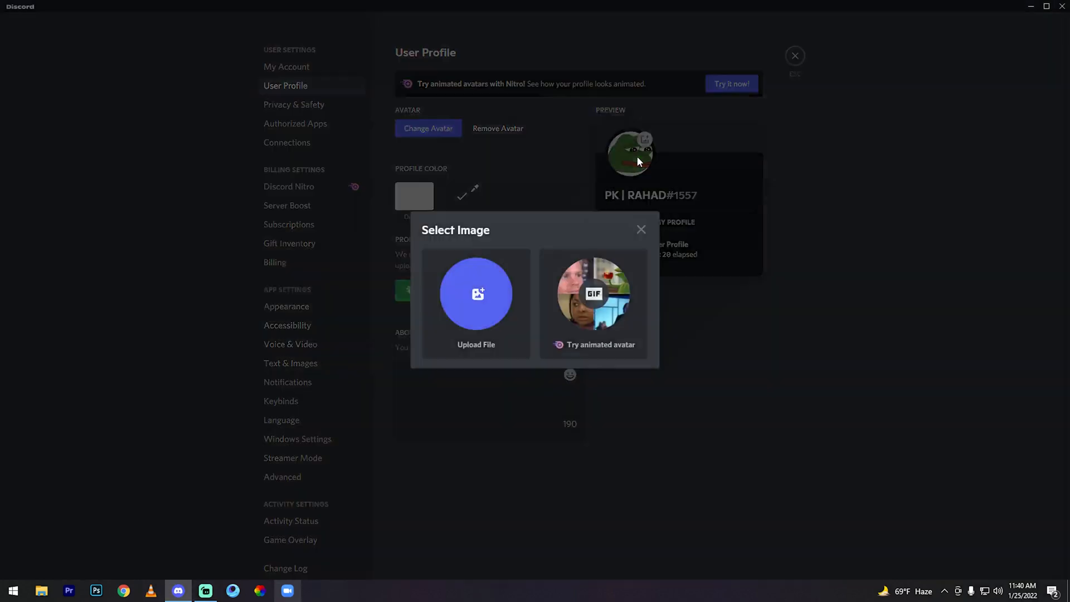
pyautogui.click(476, 293)
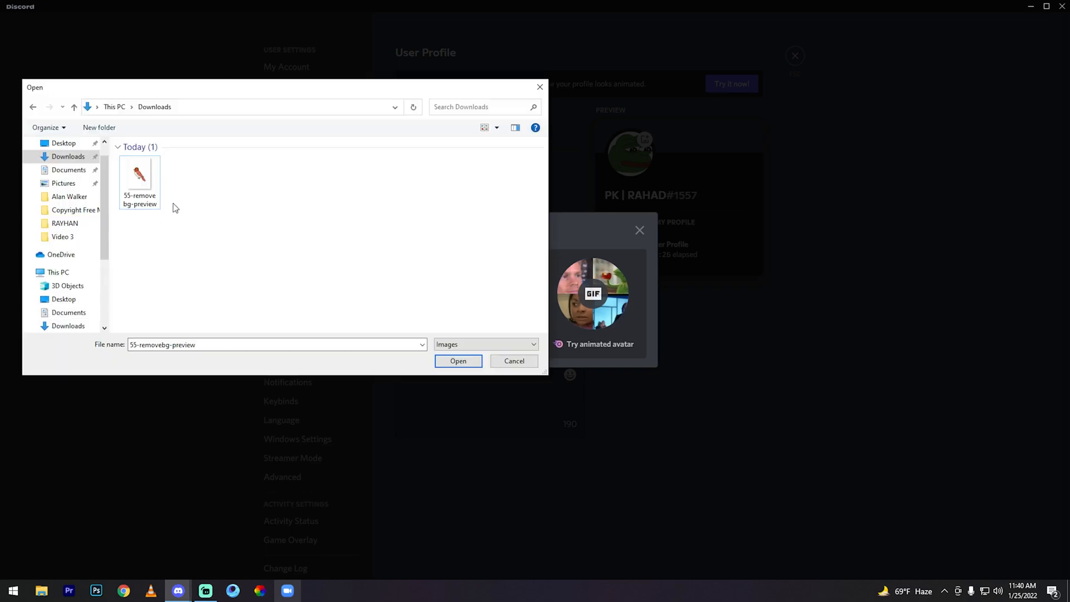
# Apply 55-removebg-preview as the avatar, zoomed fully out so the bird fits the circle
pyautogui.click(458, 360)
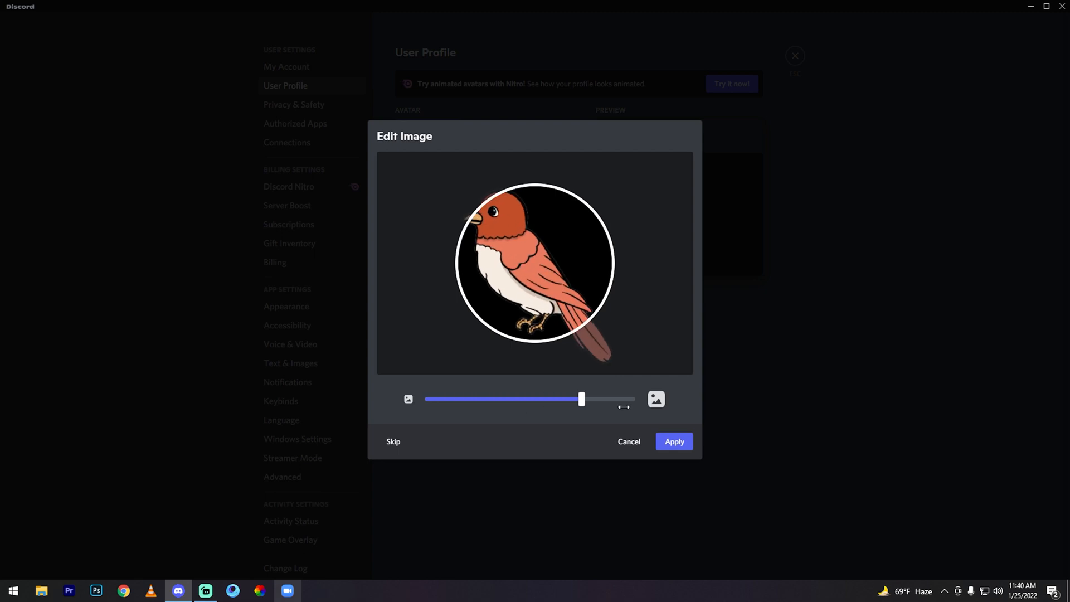
pyautogui.moveTo(581, 399); pyautogui.dragTo(428, 399)
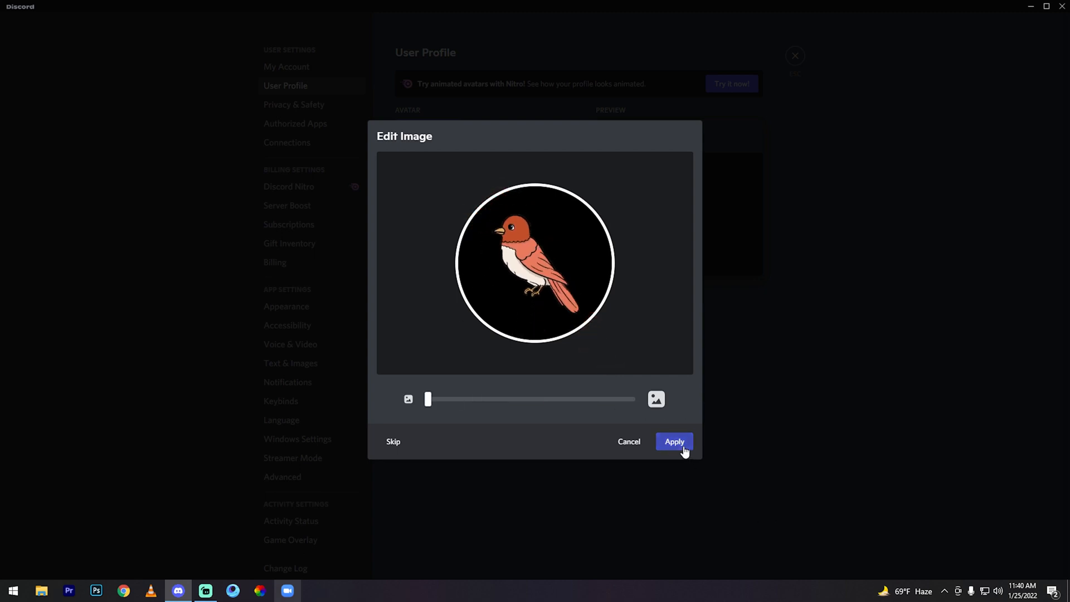
pyautogui.click(673, 442)
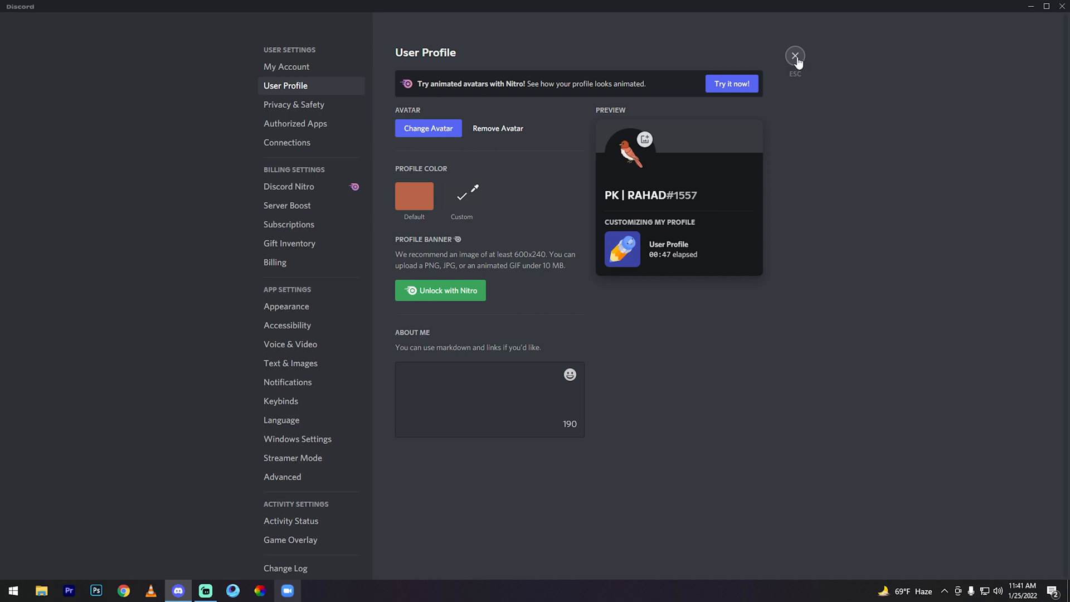
# Leave settings and view the TEAM | PICKACHU server's WELCOME channel with the new bird avatar
pyautogui.click(794, 57)
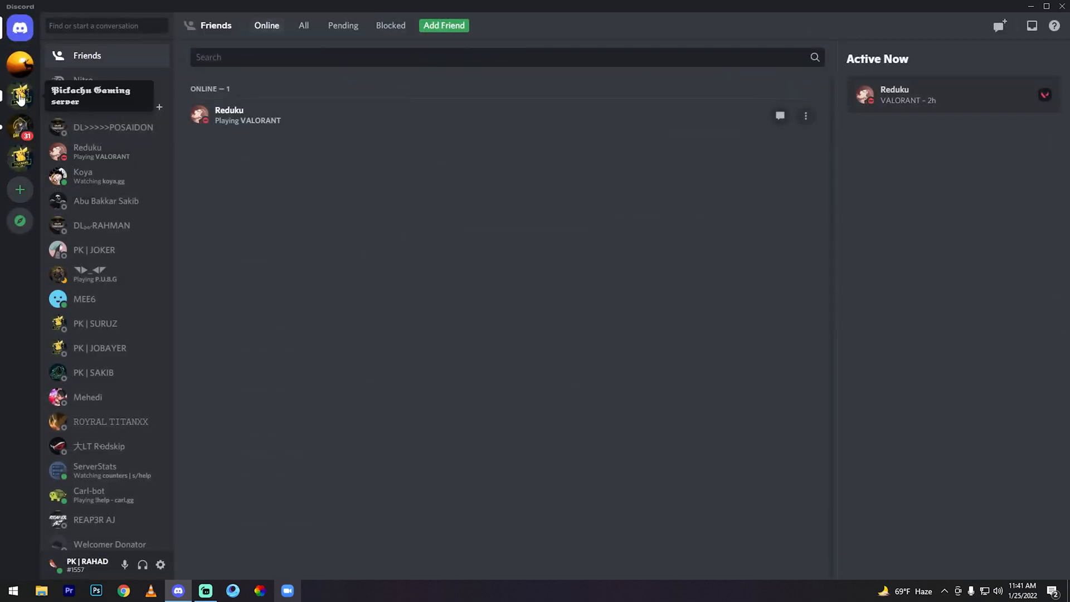
pyautogui.click(20, 94)
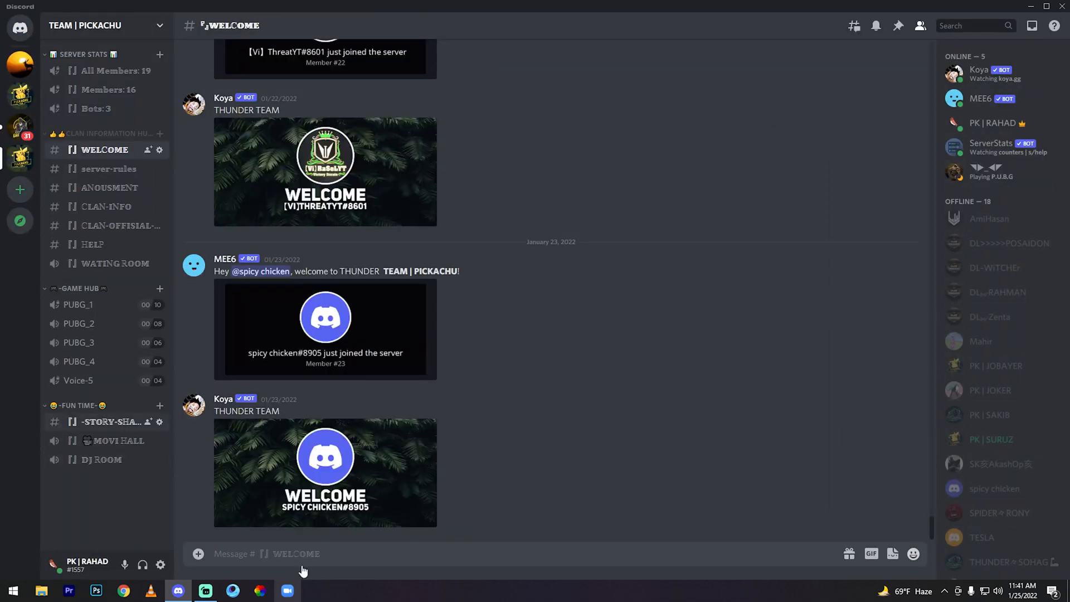
pyautogui.click(113, 422)
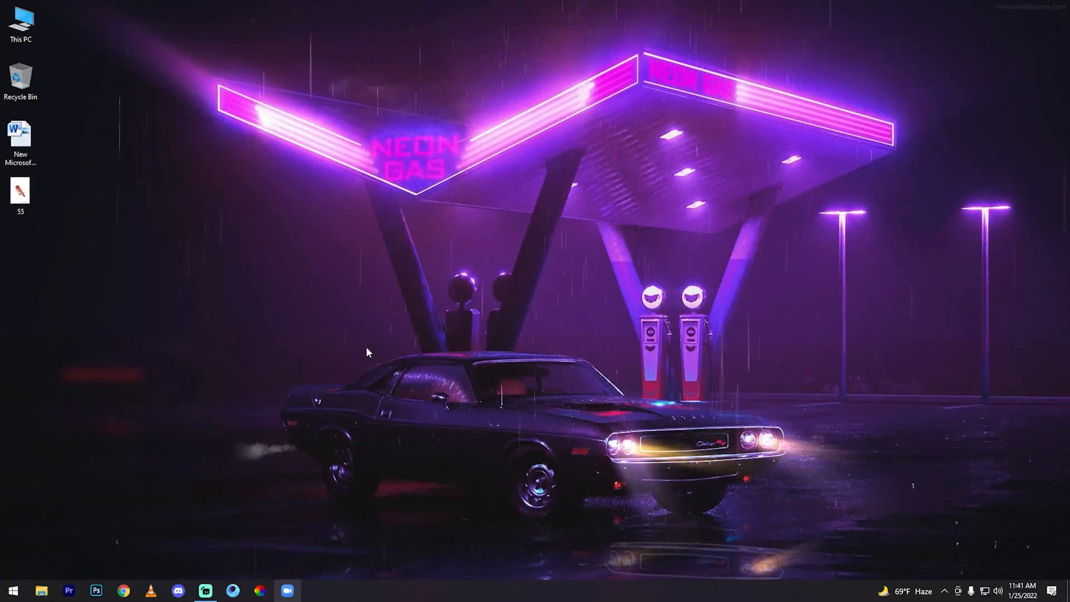
pyautogui.moveTo(341, 397)
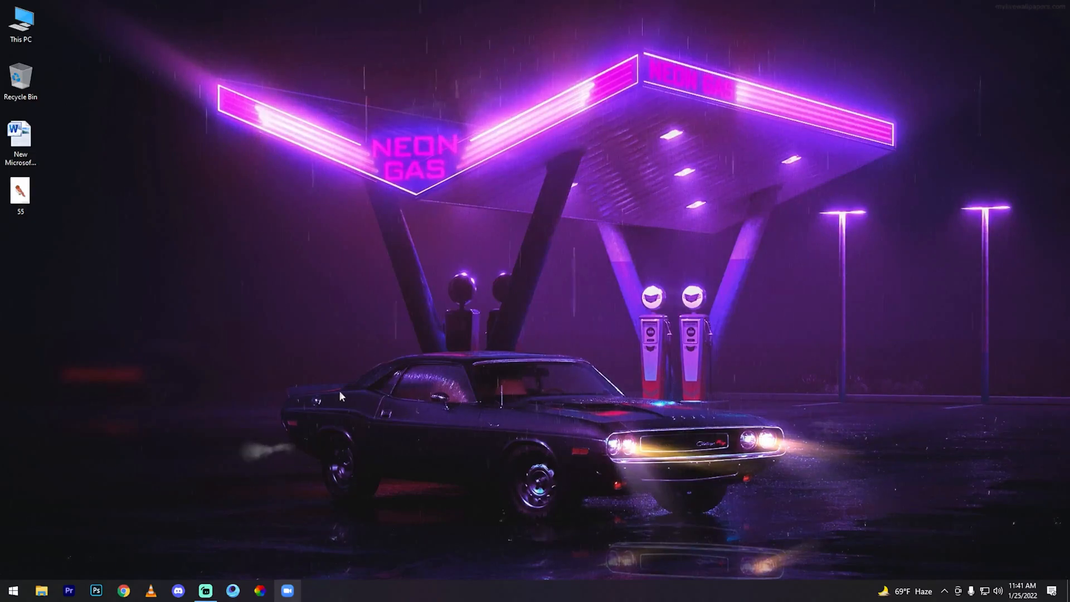